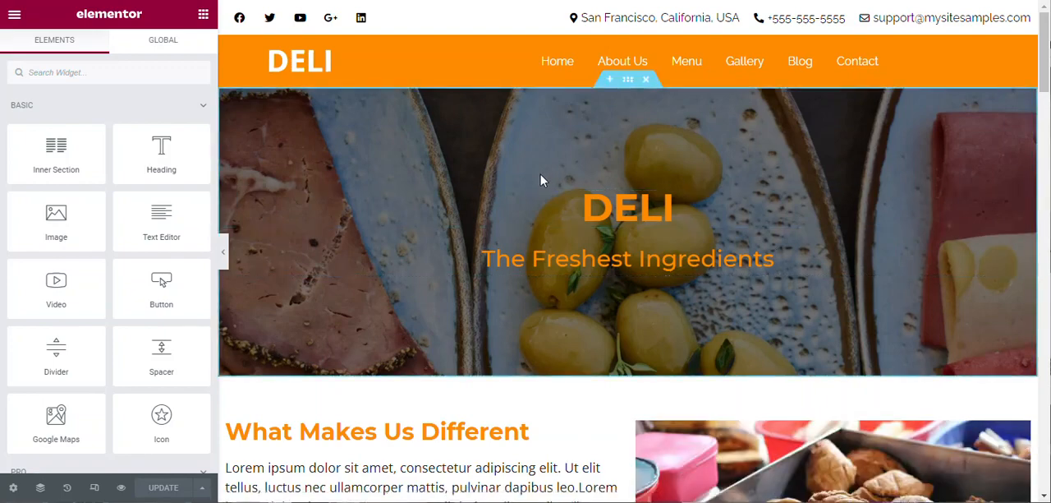
Move 'The Freshest Ingredients' heading widget above the DELI heading in the hero banner
left_click(628, 238)
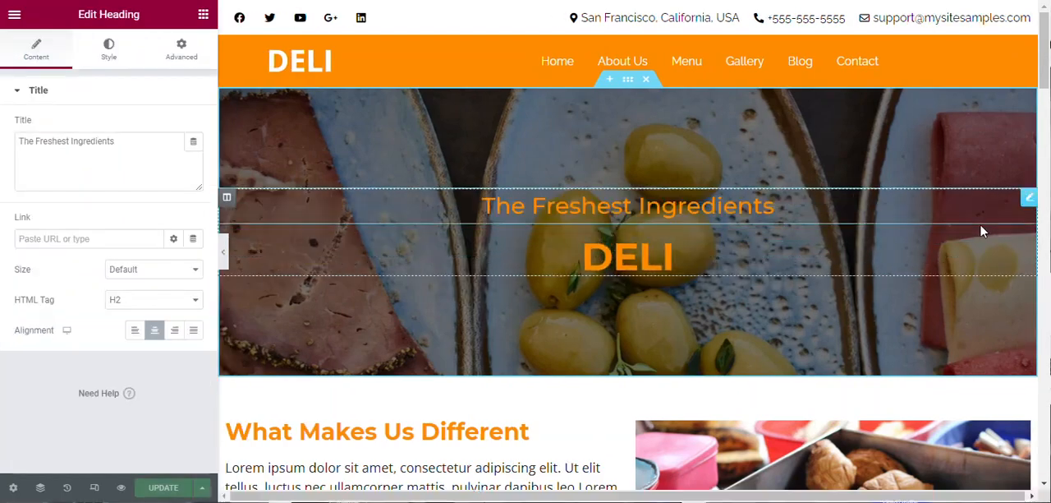
Place the pastry image column left of the What Makes Us Different text, then return to top
scroll("down", 3)
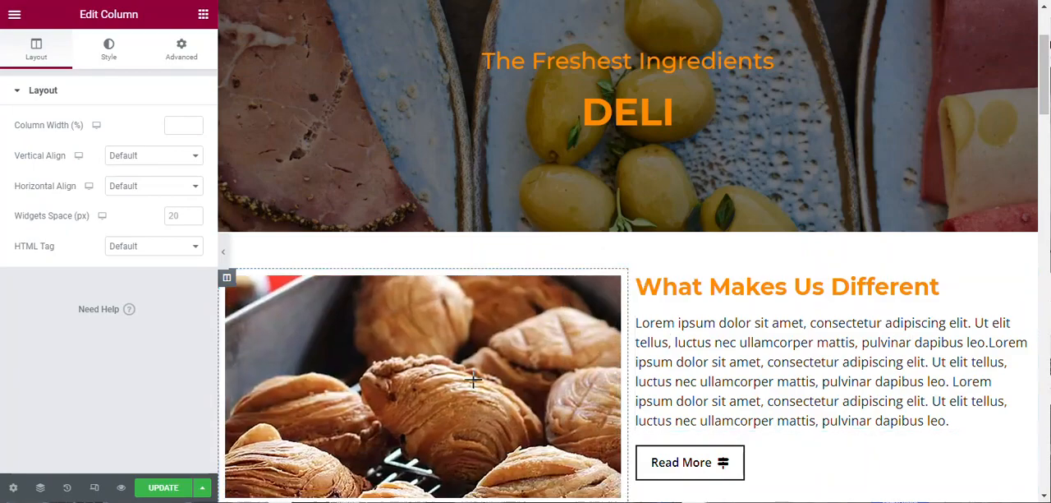
scroll("down", 3)
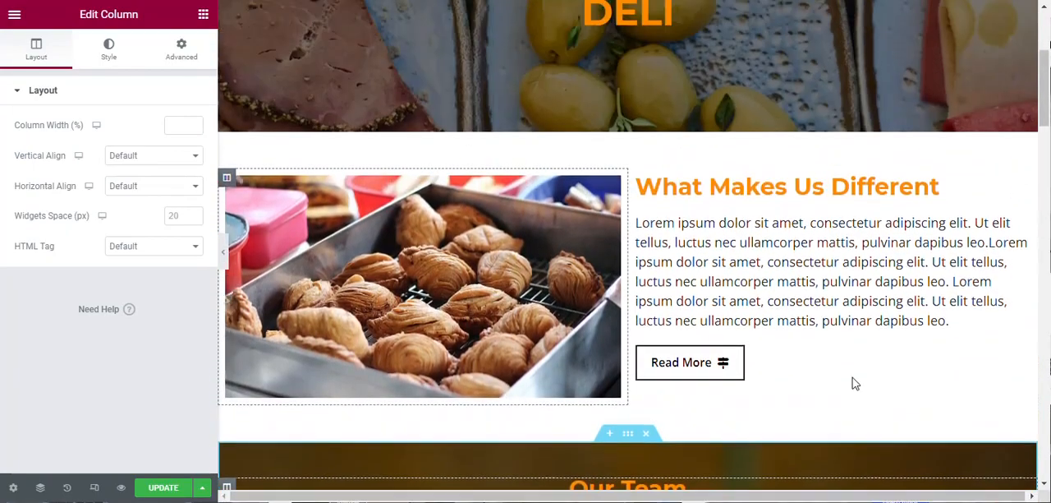
scroll("up", 3)
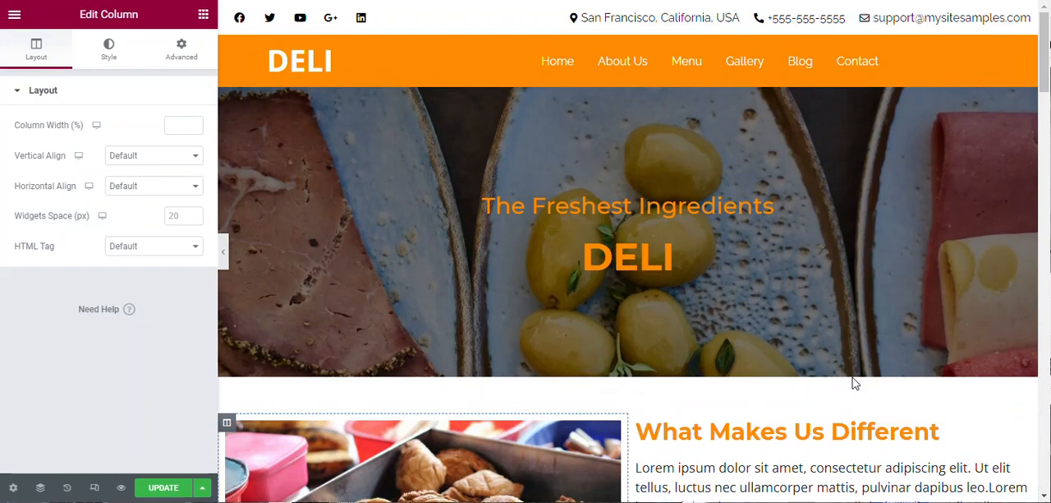
left_click(344, 170)
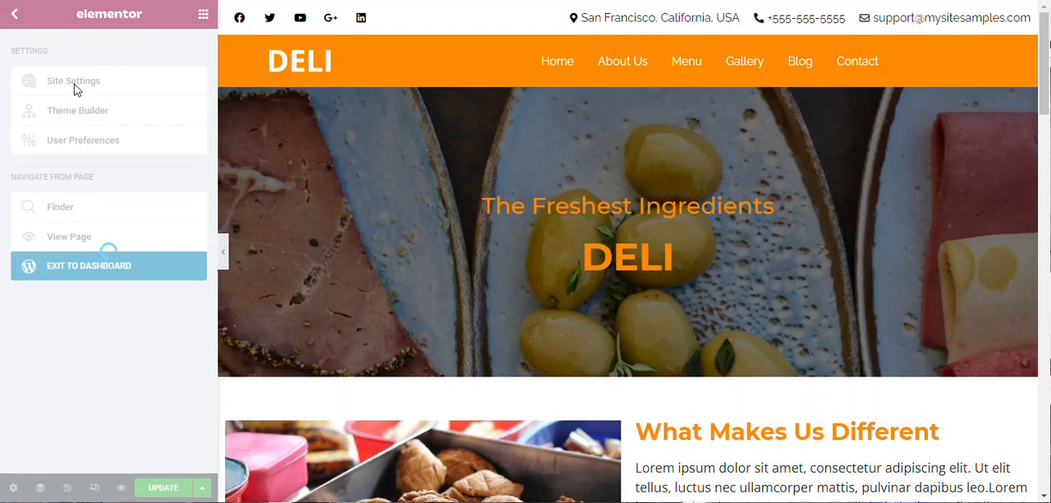
Open Site Settings and the picker for the orange #FF8C00 Primary global colour
left_click(73, 81)
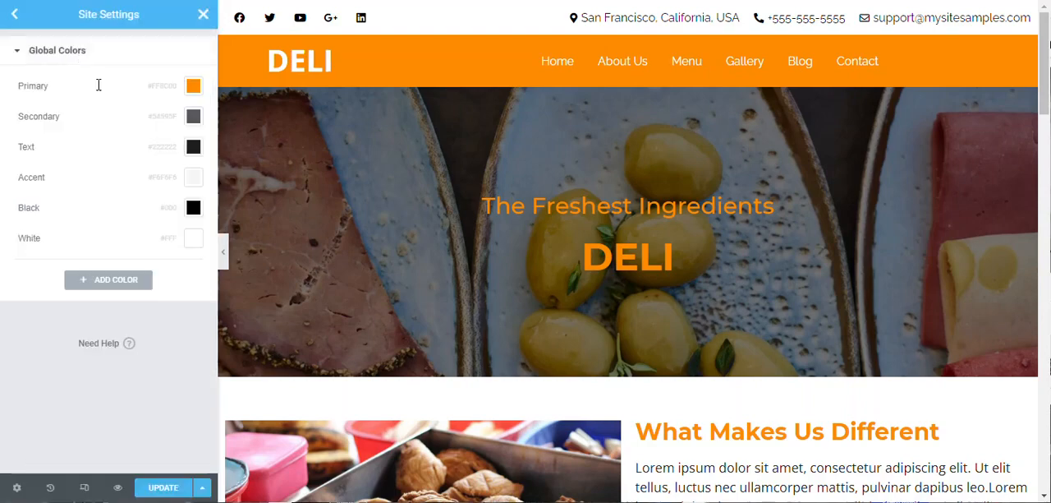
mouse_move(193, 86)
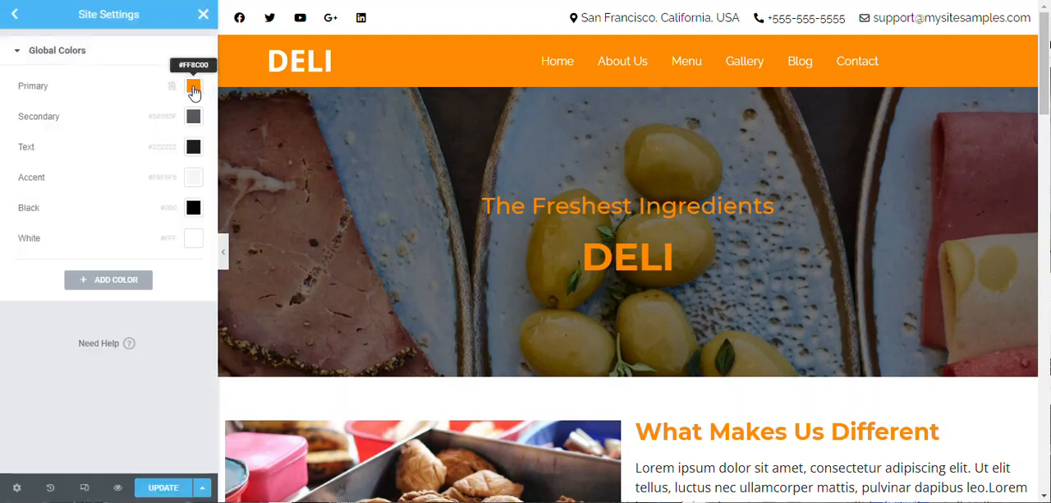
left_click(193, 86)
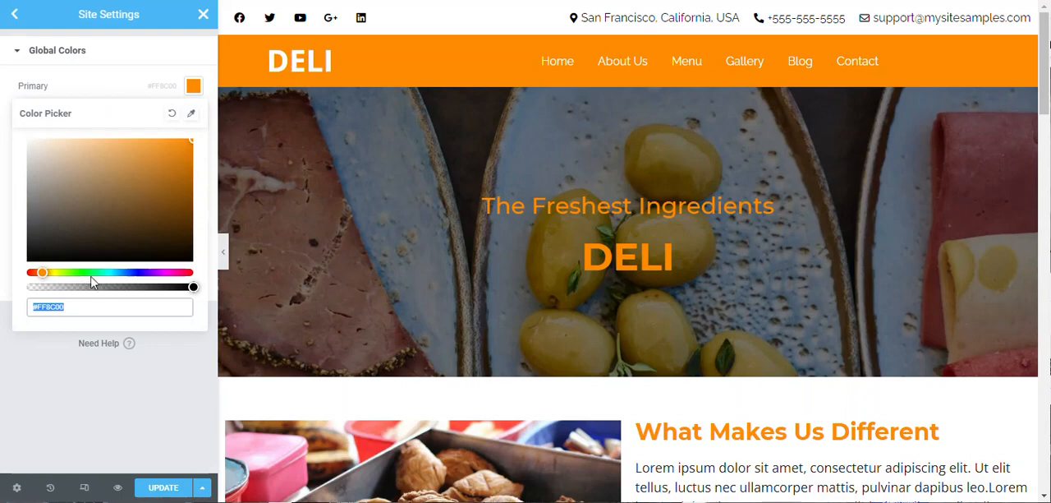
Shift the Primary colour hue to green and settle on dark green #379C29
left_click_drag(34, 272, 80, 271)
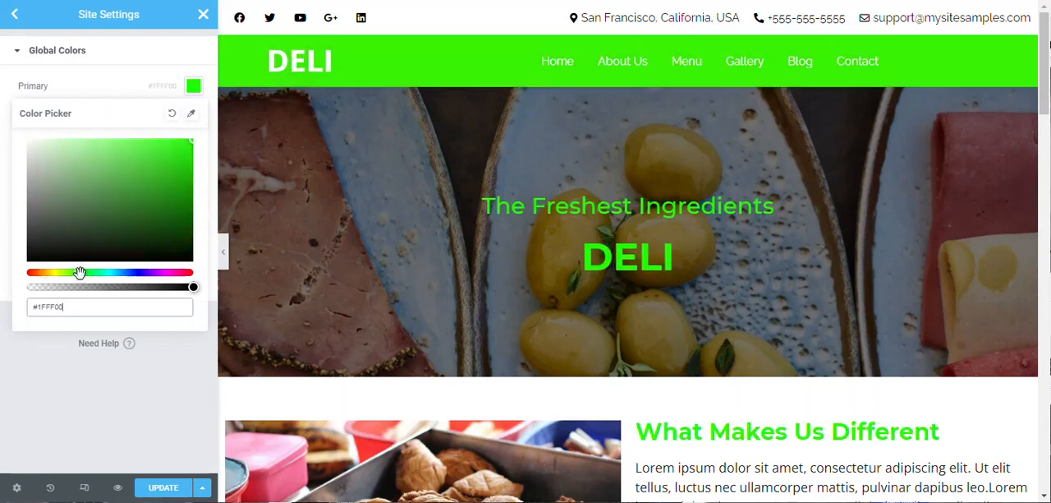
left_click_drag(80, 271, 126, 154)
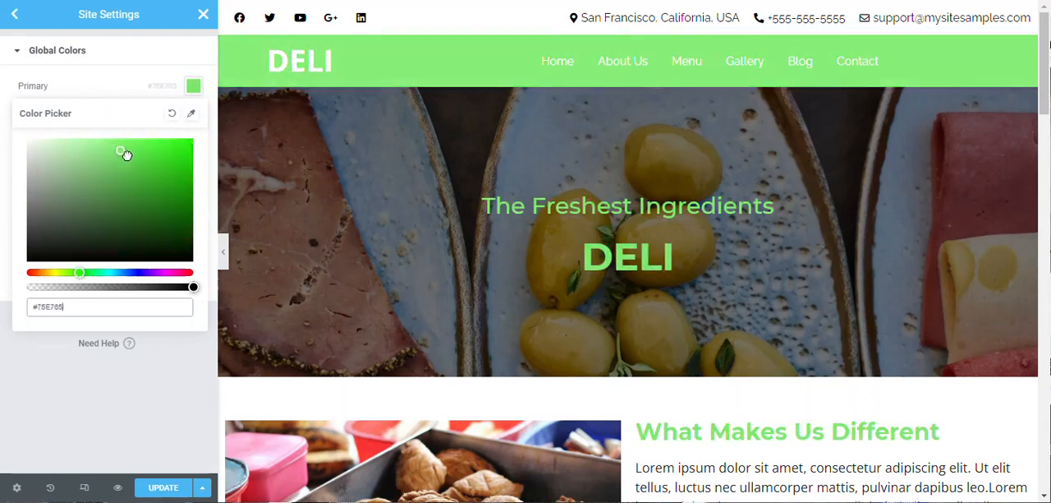
left_click_drag(127, 153, 150, 186)
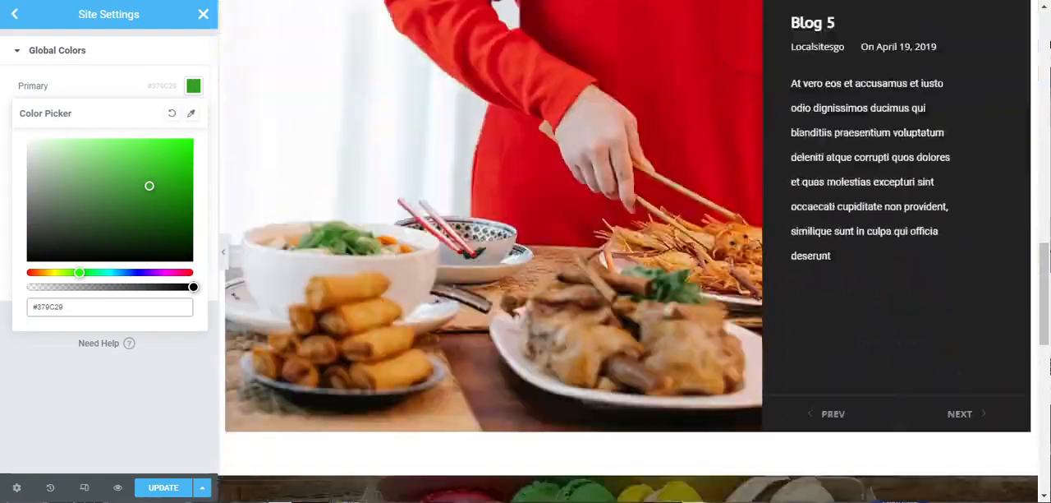
Review the green page, then set Primary to near-black #030303 and close the picker
scroll("down", 3)
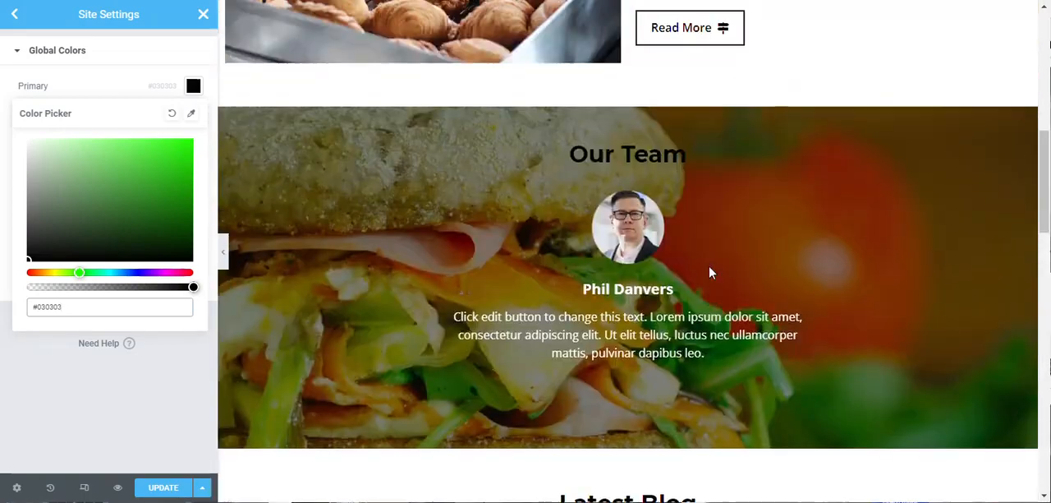
scroll("up", 3)
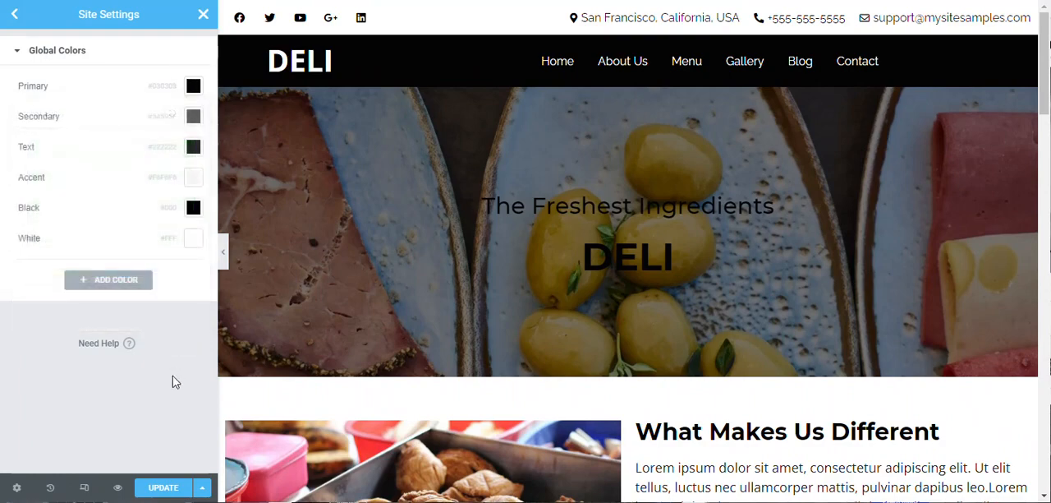
Reopen the Primary colour picker and set it to light orange #F8AA41
left_click(193, 85)
type("#57F841")
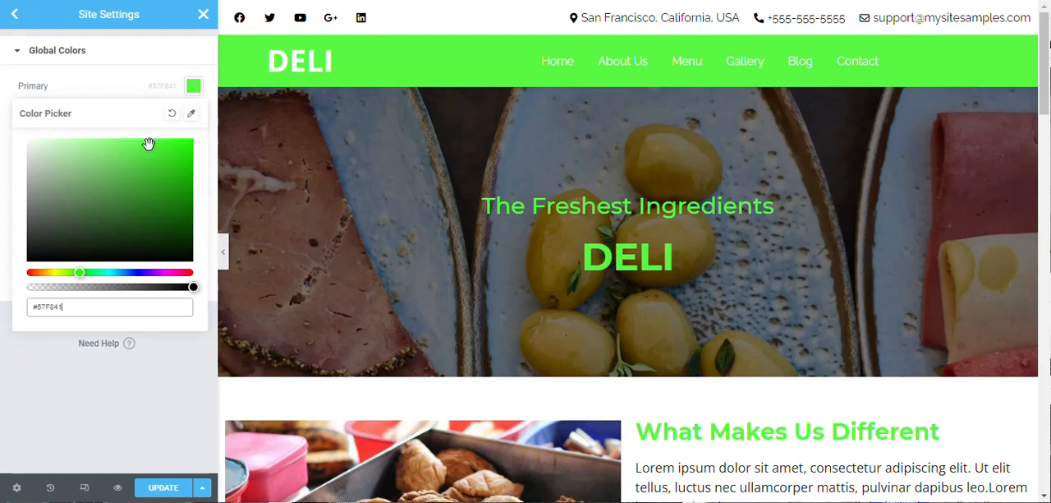
left_click_drag(80, 272, 43, 271)
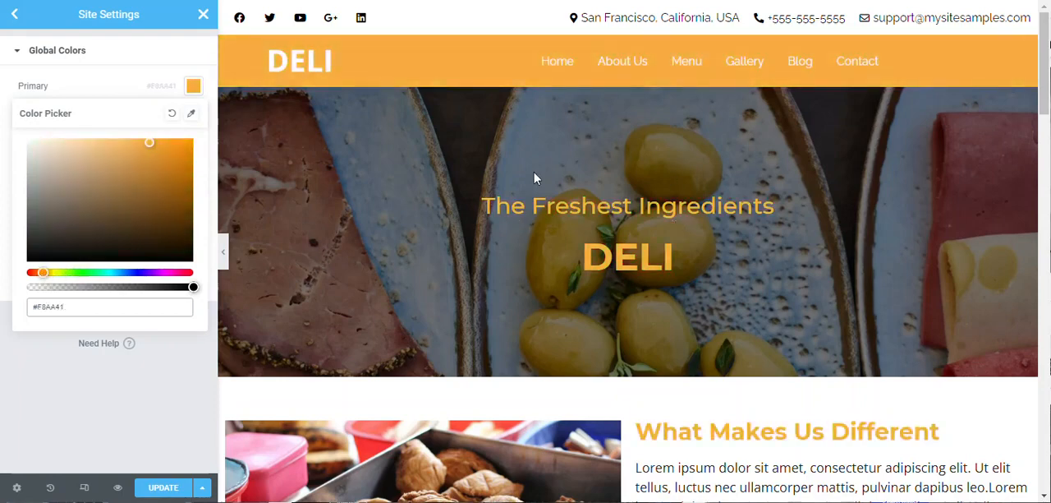
mouse_move(628, 172)
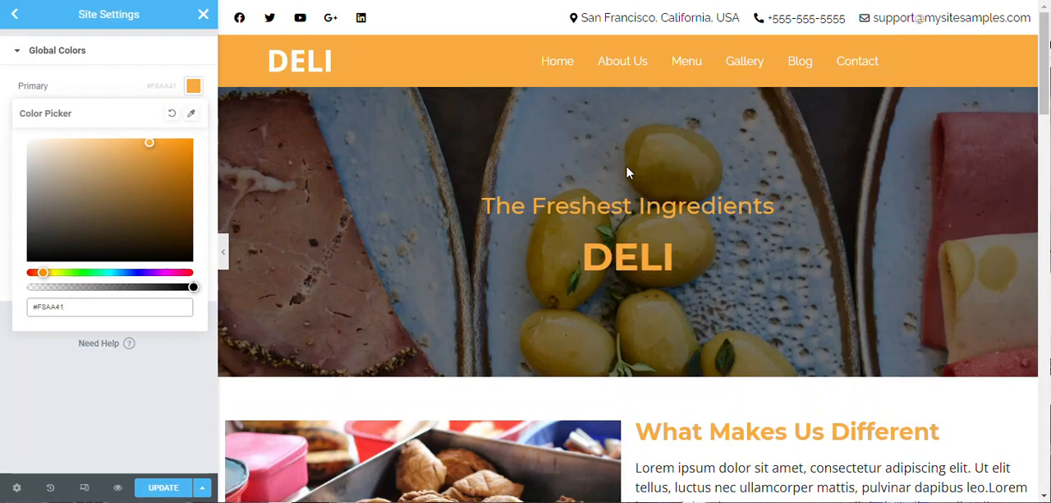